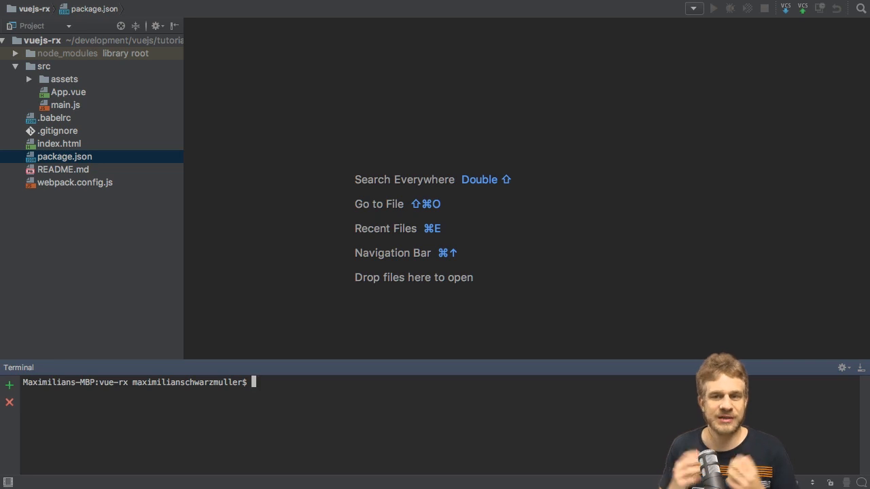
mouse_move(454, 217)
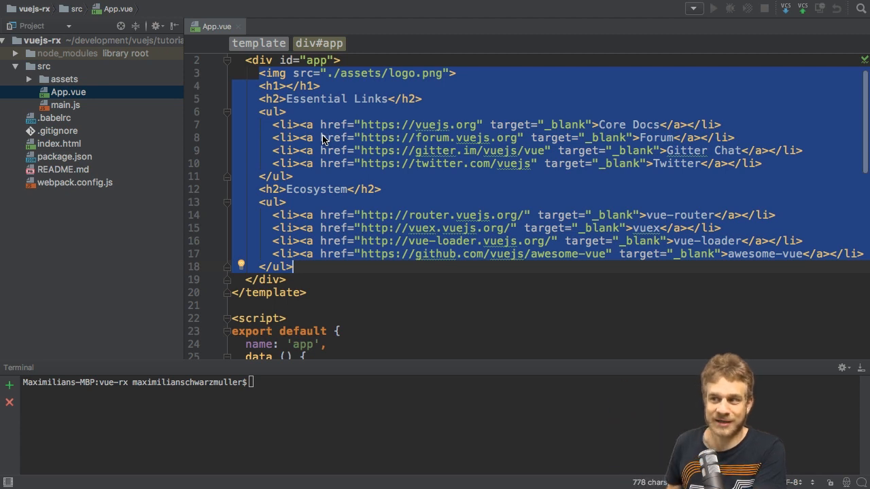
mouse_move(310, 241)
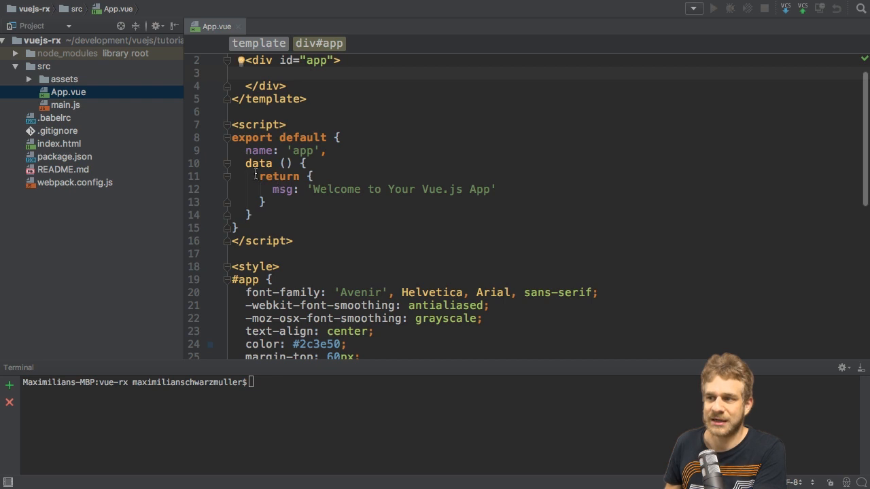
Step: Delete App.vue's default template markup, msg property and CSS, leaving empty blocks
key(Delete)
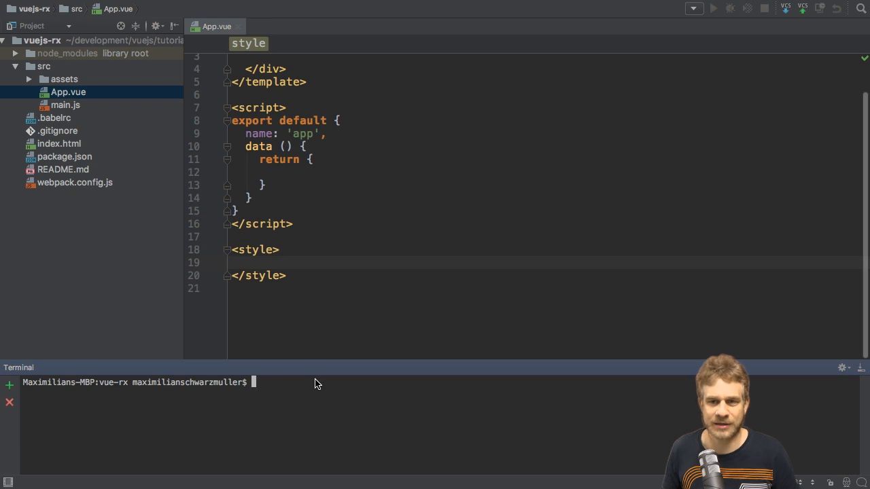
Step: Run npm install rxjs --save in the terminal to add RxJS as a dependency
text(npm i)
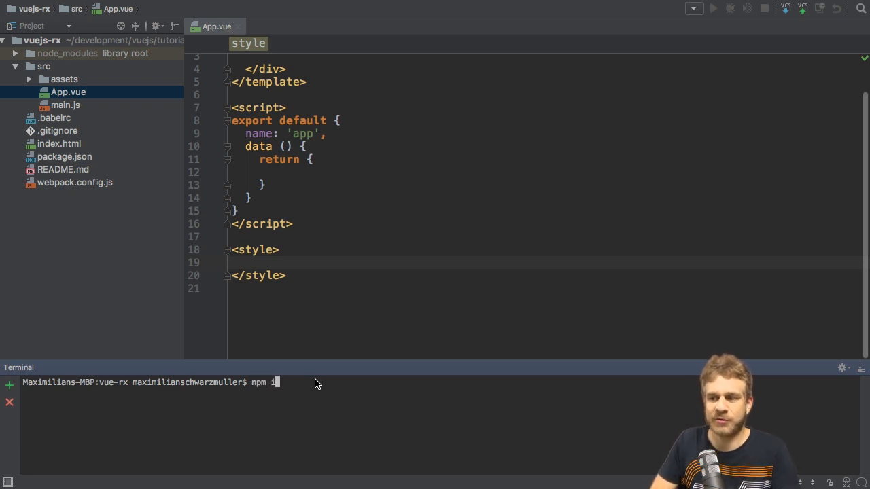
text(nstall)
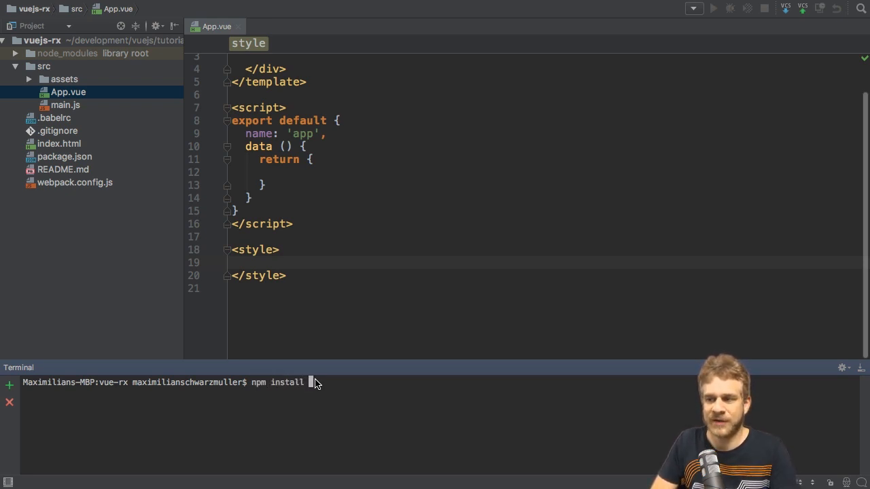
text(rxjs --save)
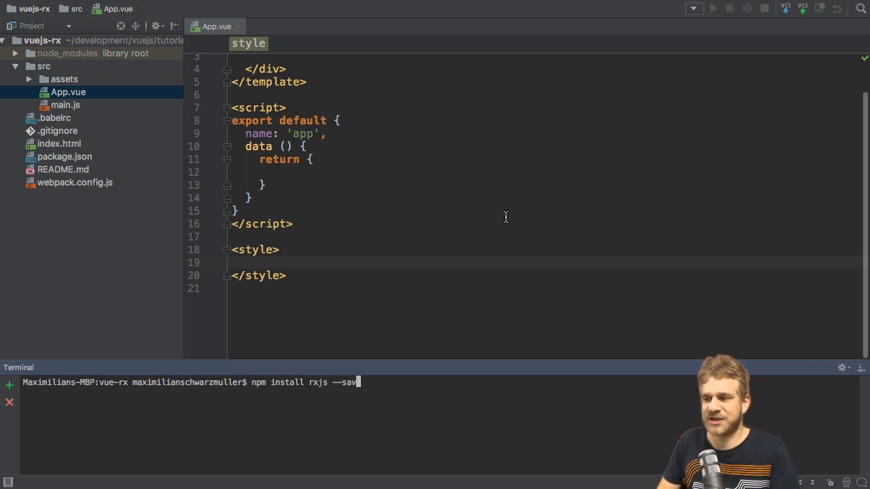
text(e)
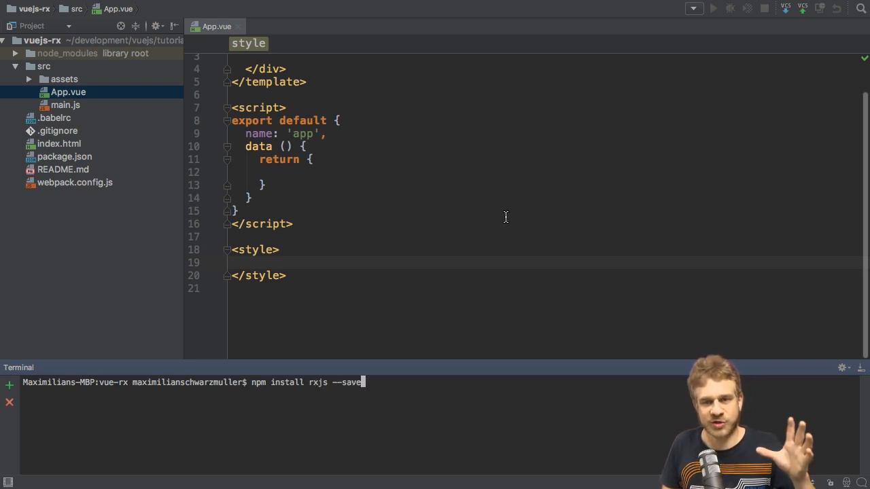
key(Return)
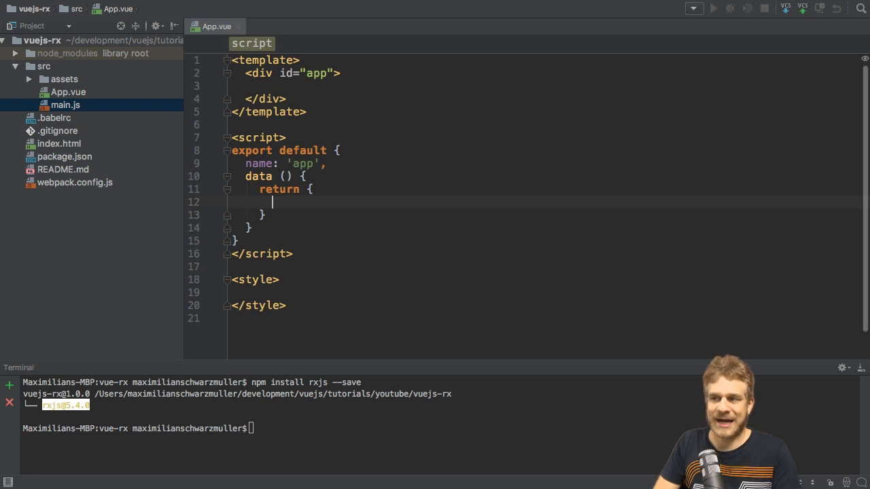
Step: Add count: 0 to data's return and start a created hook declaring const obs
text(coun)
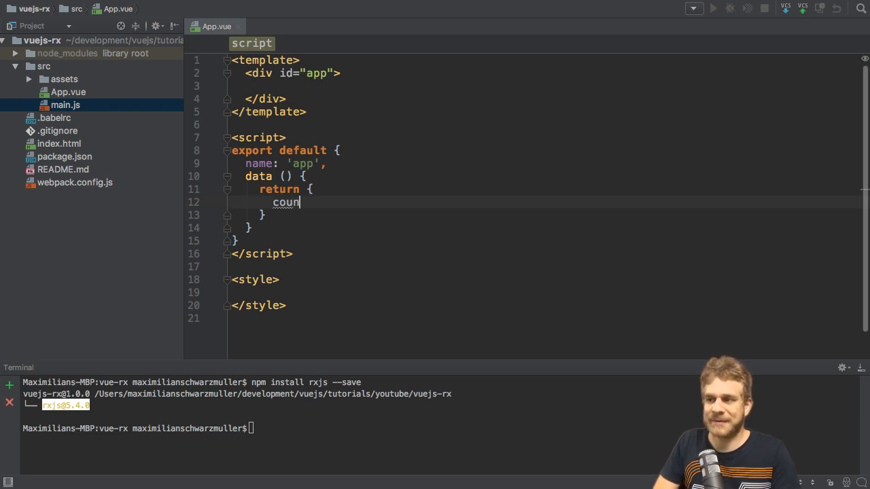
text(t: 0)
text(created ()
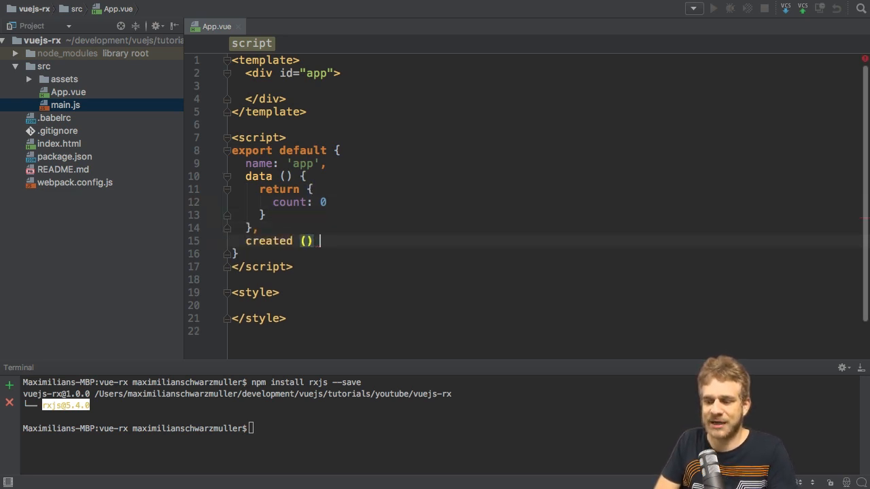
text({)
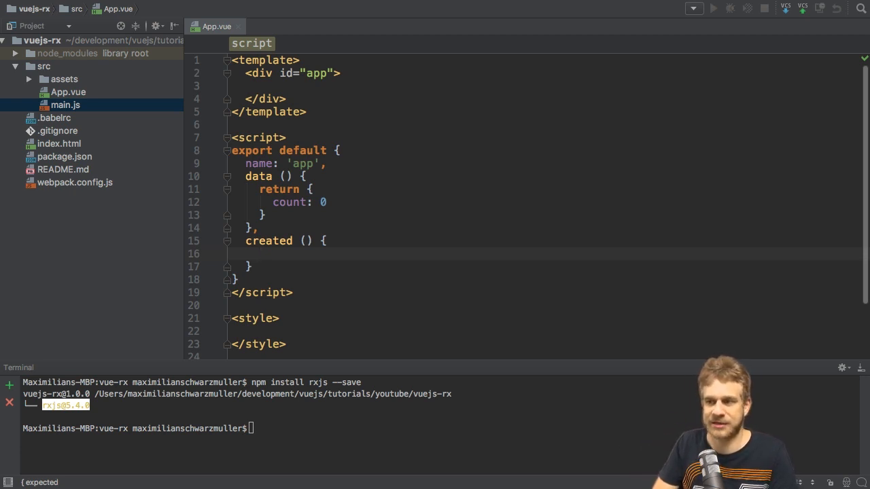
text(const obs =)
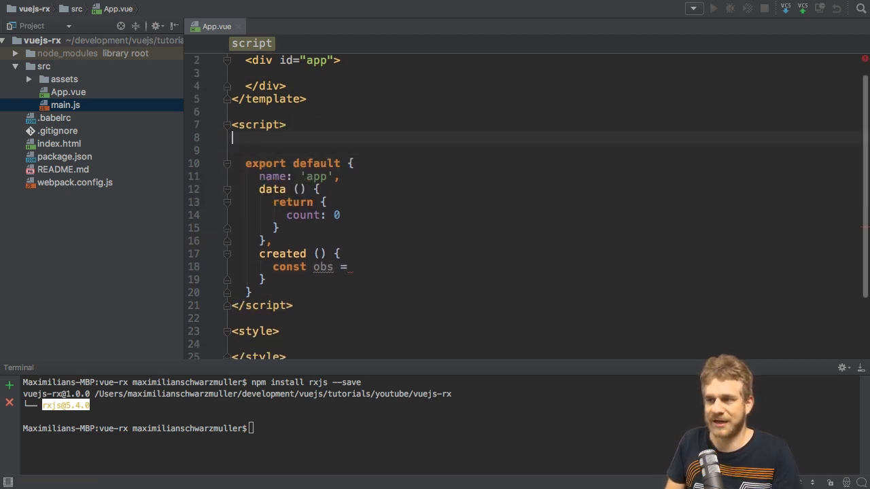
Step: Write import { Observable } from 'rxjs/Observable' at the top of the script
text(import)
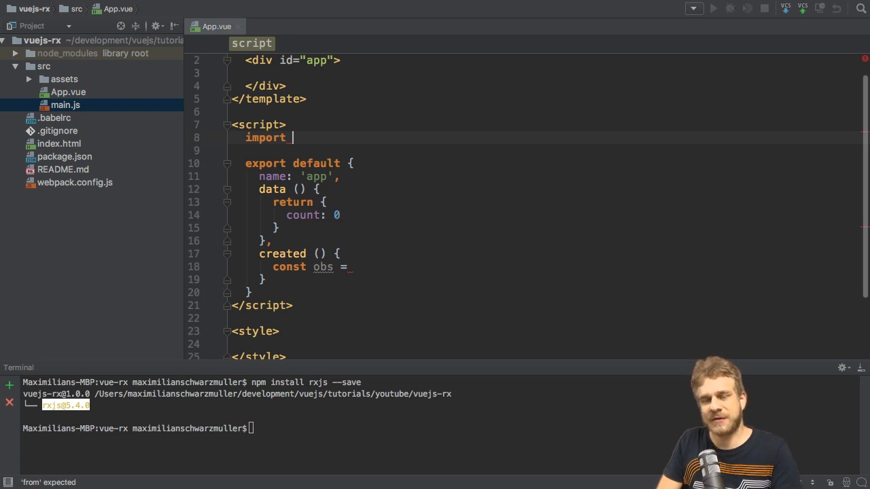
text(R)
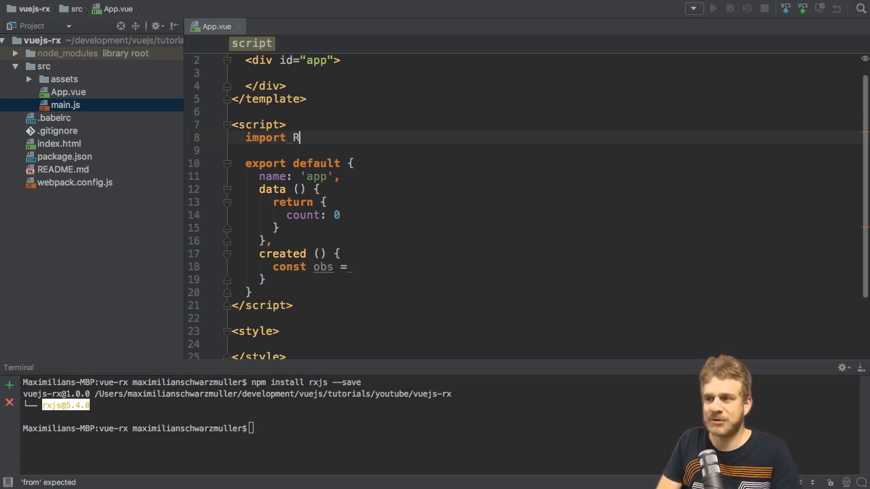
text(x from 'rxjs')
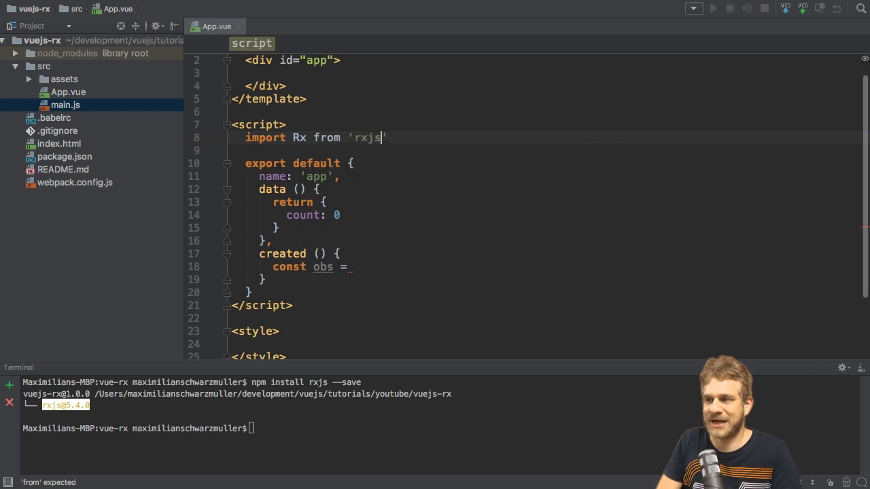
text(/Rx)
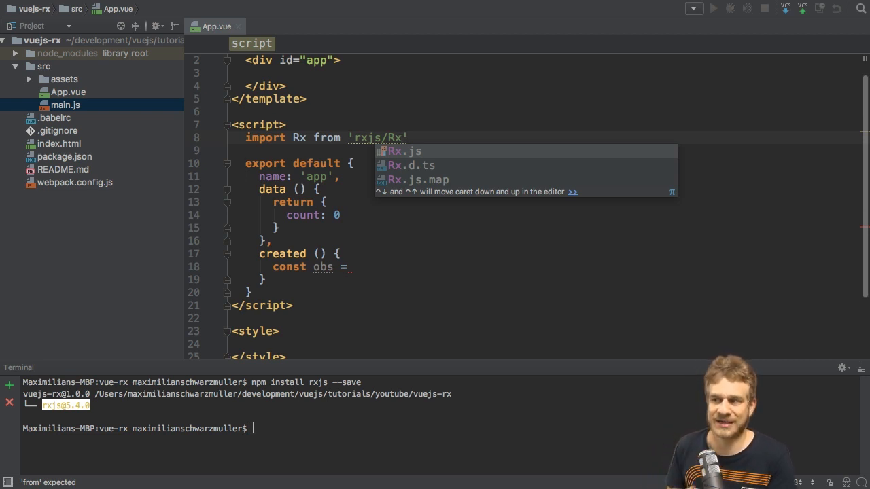
key(Escape)
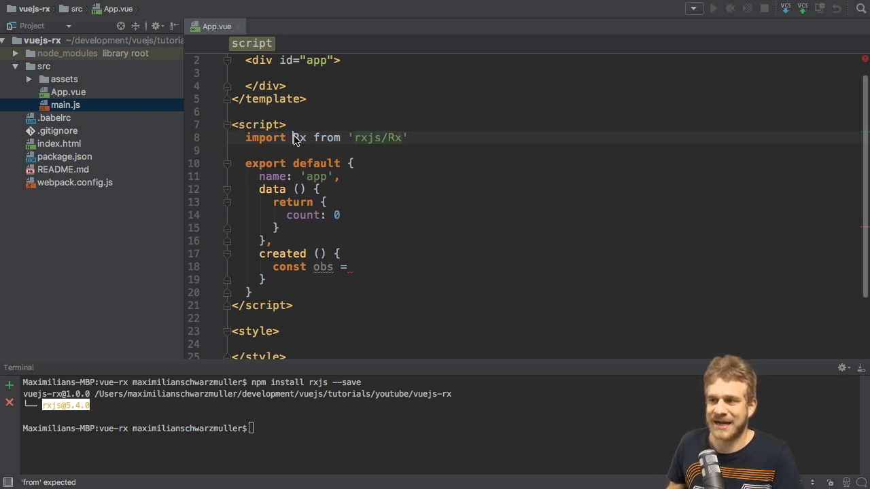
text({})
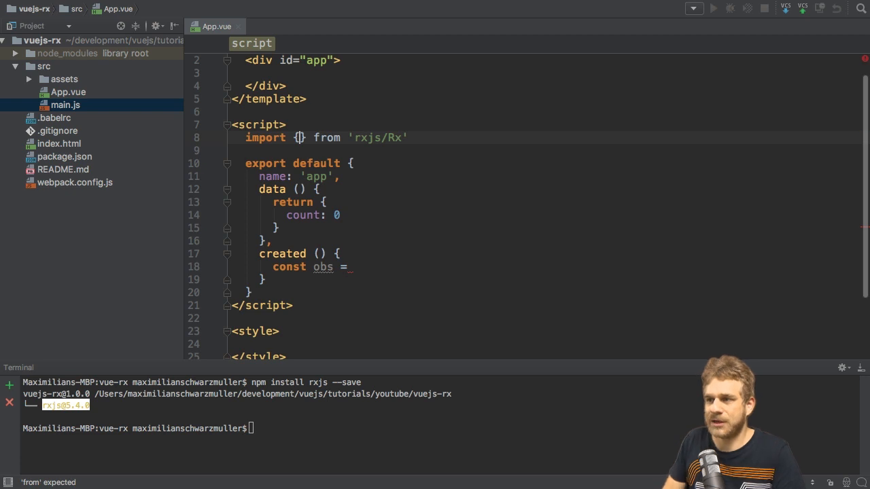
text(Observable)
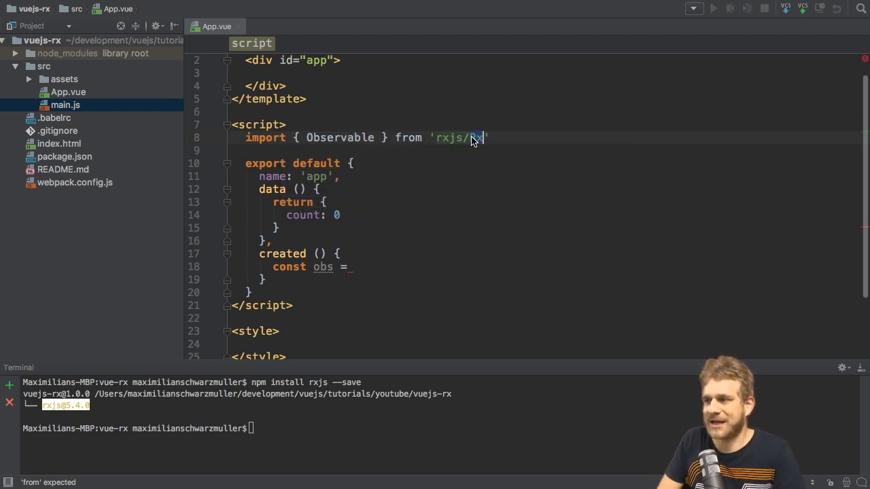
text(Observable)
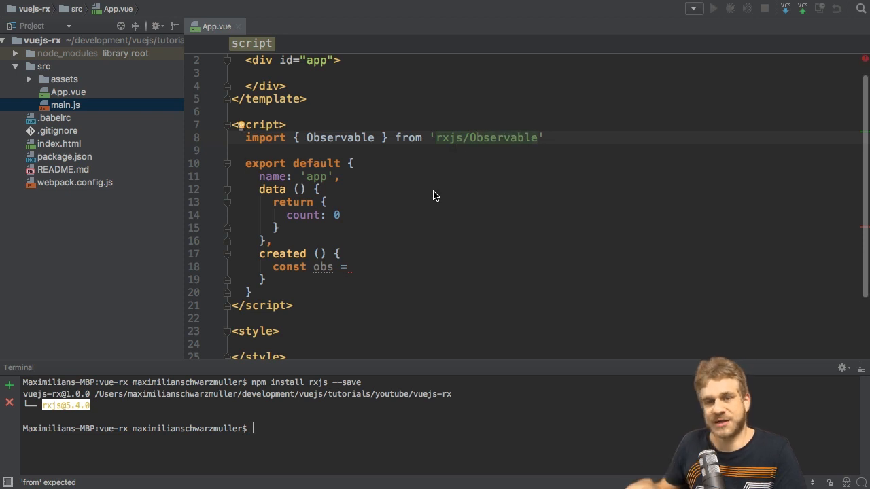
mouse_move(400, 271)
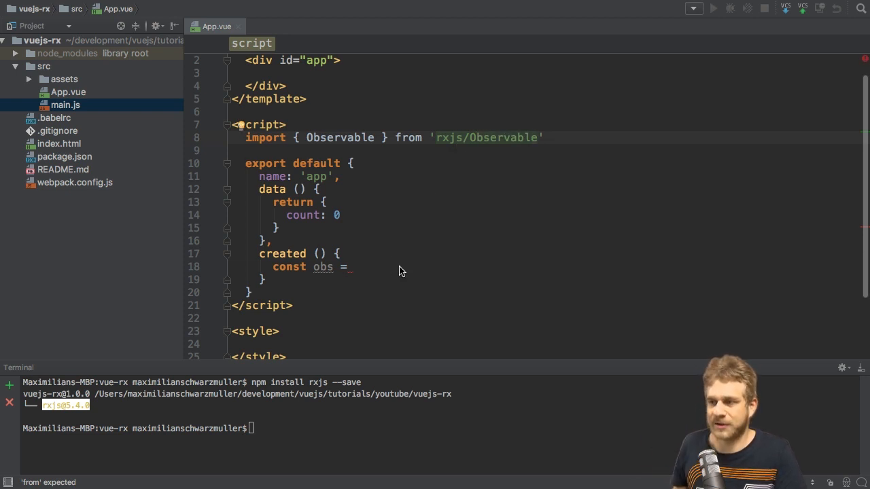
Step: Assign obs to Observable.interval(1000), subscribe setting this.count, and display Count in the template
text(Observable)
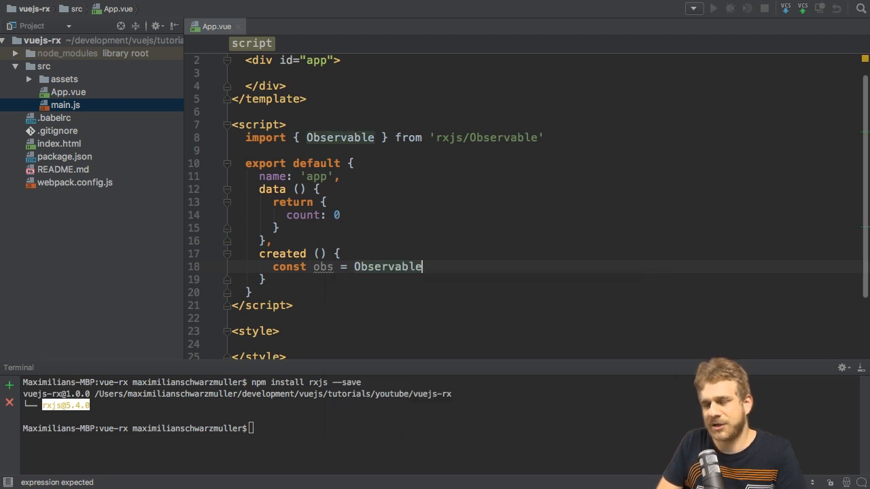
text(.interval)
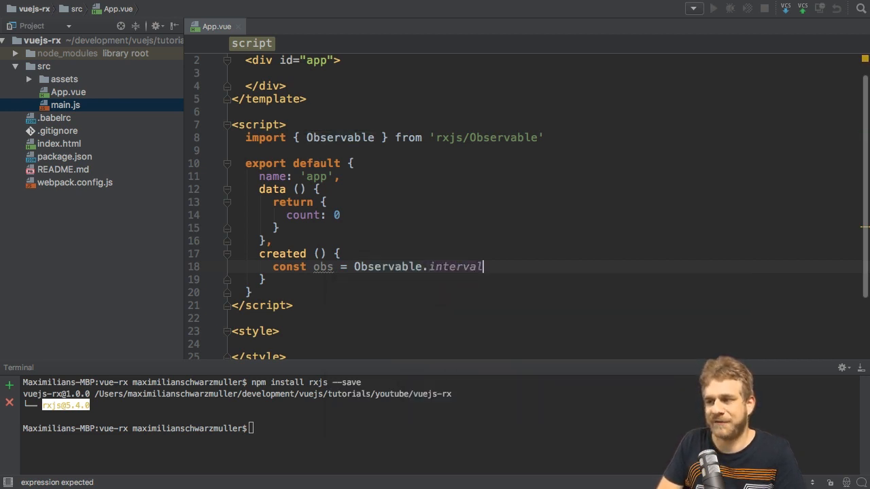
text((1000))
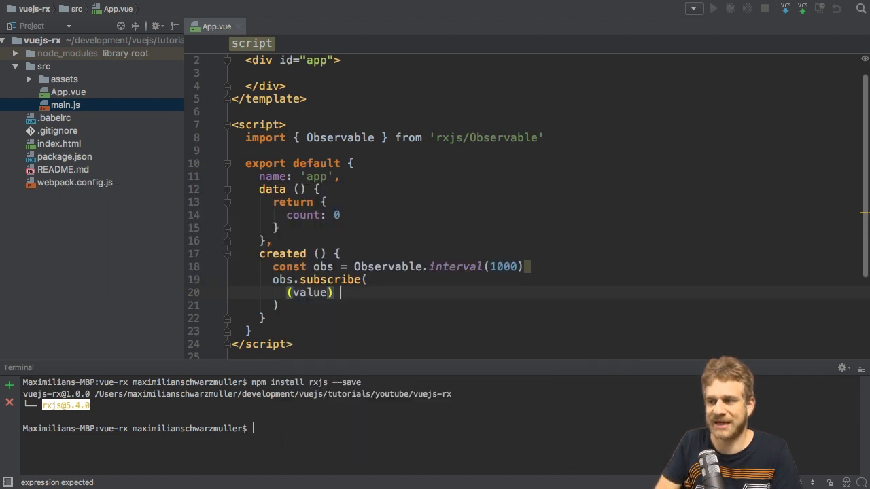
text(=> this.count = value)
click(545, 72)
text(<p>Count: {{ count }}</p>)
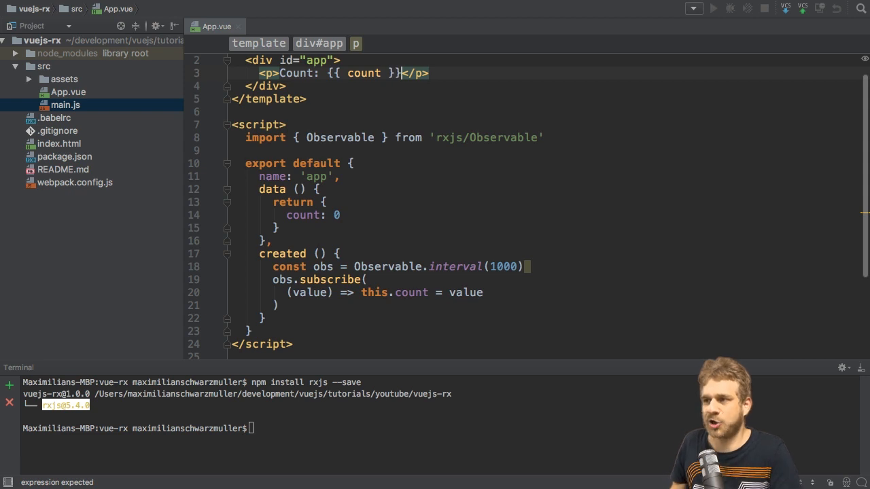
text(npm ru)
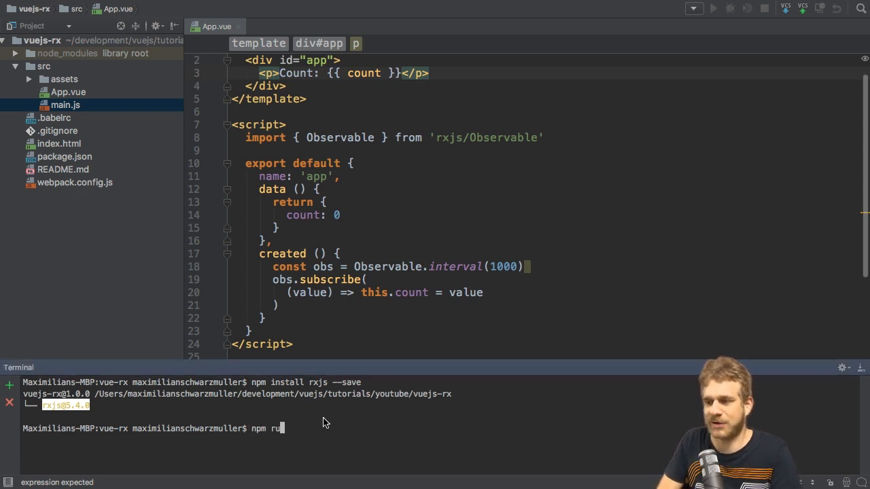
Step: Run npm run dev to start the development server
key(Return)
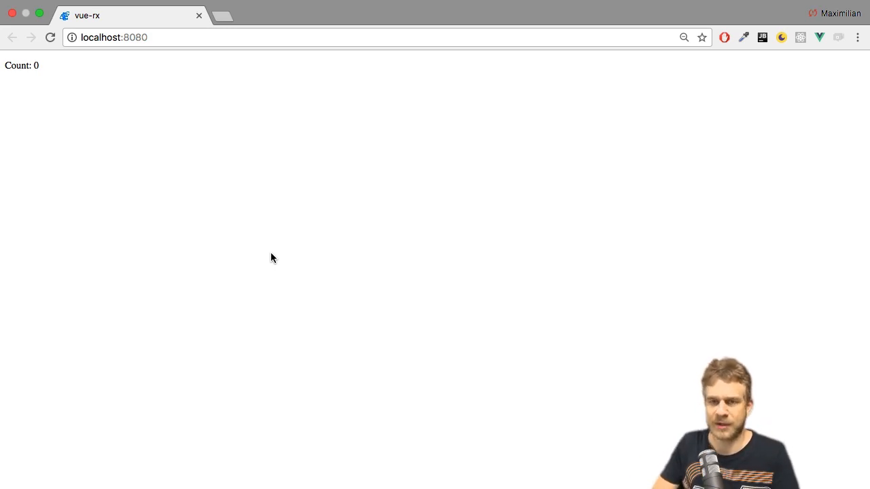
Step: View the Chrome DevTools Console showing the Observable.interval TypeError
key(F12)
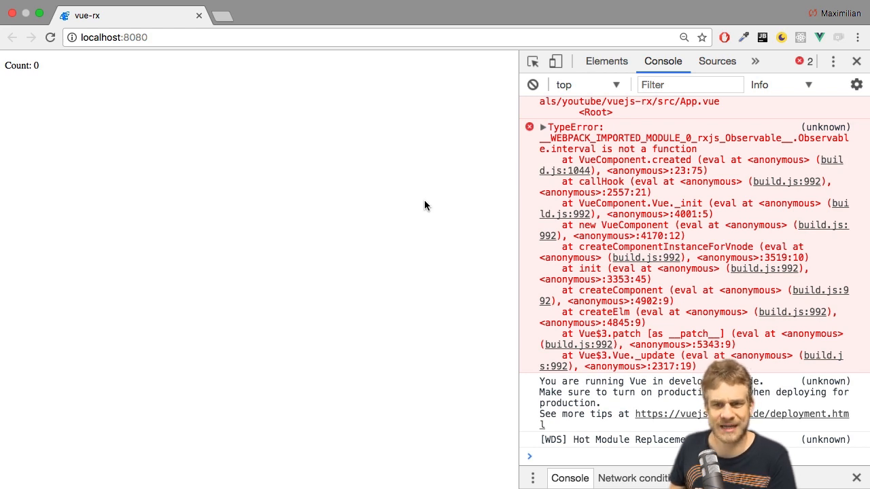
click(856, 60)
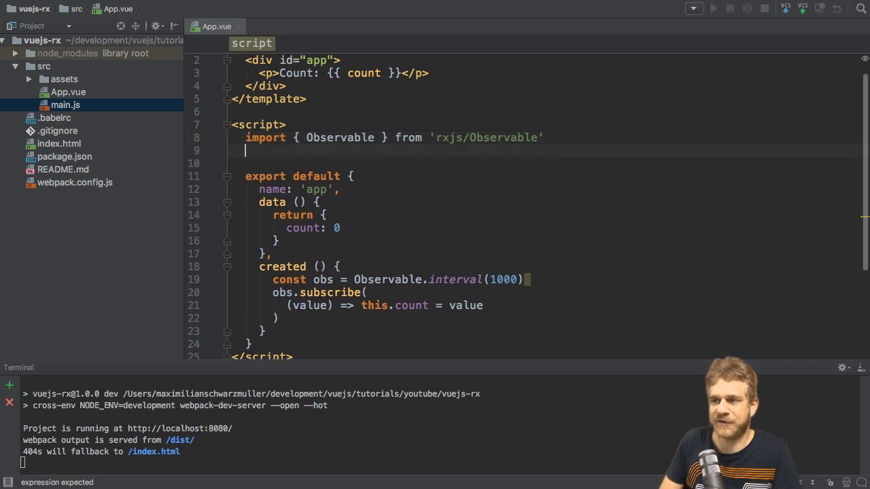
Step: Add import 'rxjs/add/observable/interval' below the Observable import
text(import)
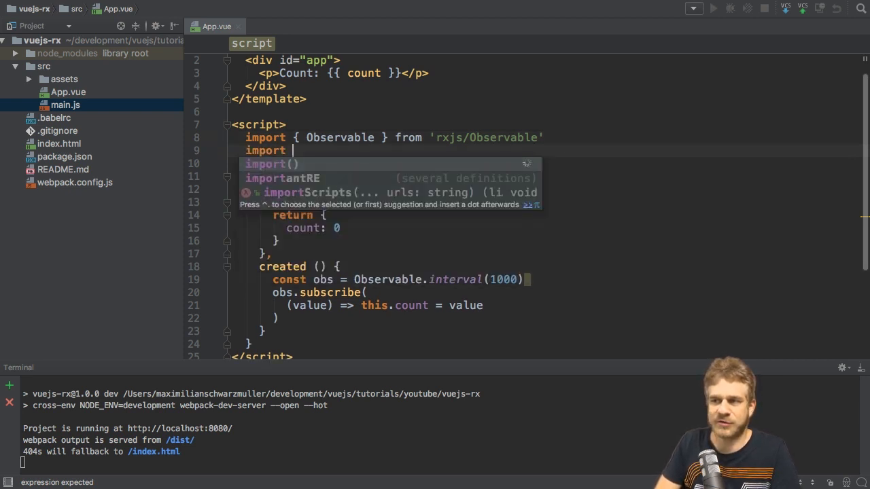
key(Escape)
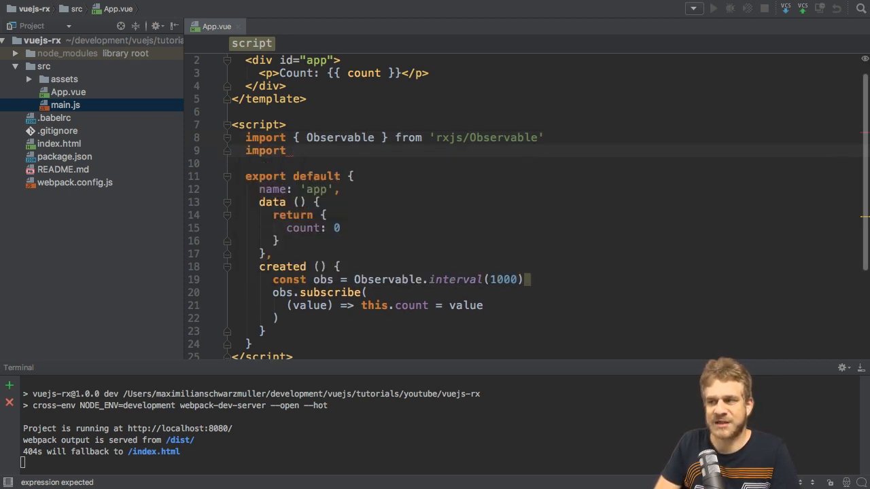
text('')
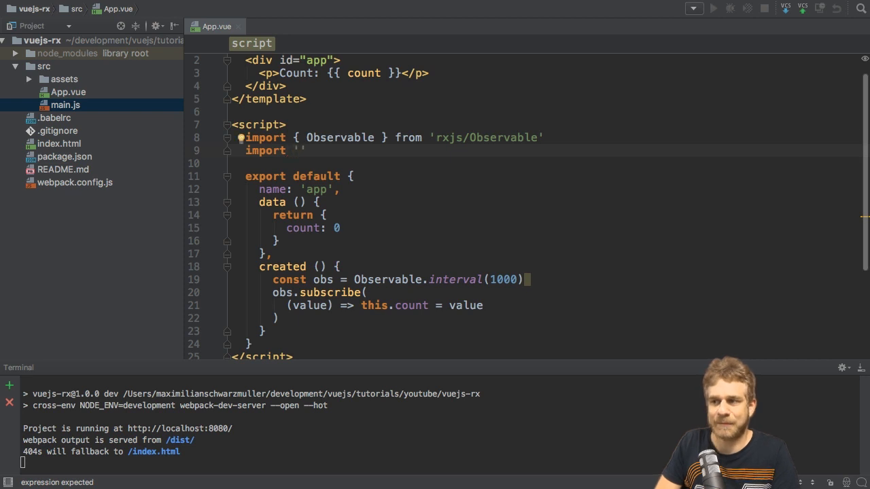
text(rxjs/a)
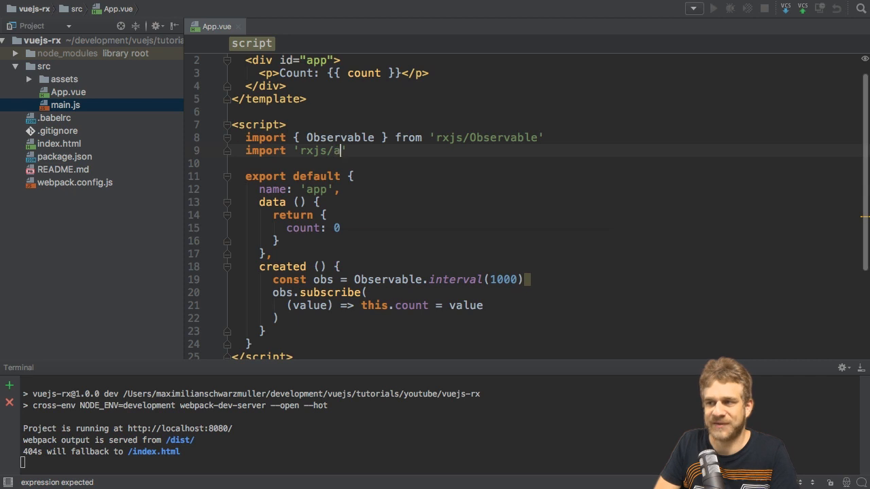
text(dd/)
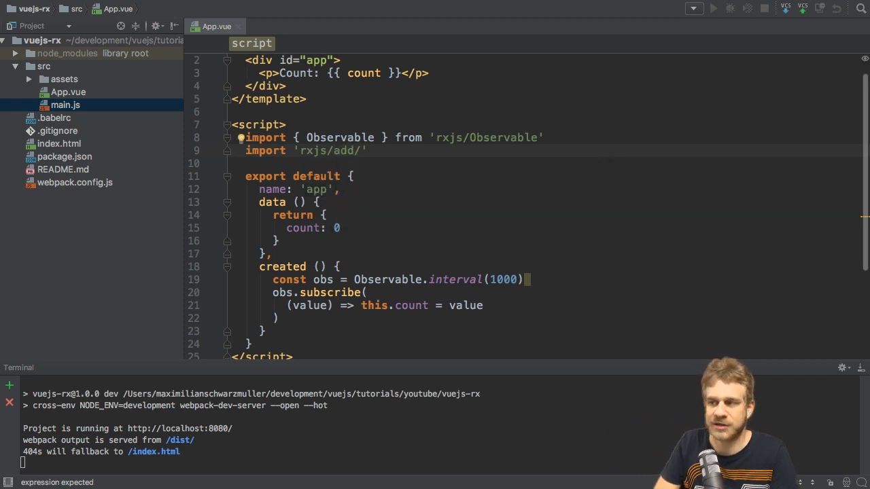
text(observable/)
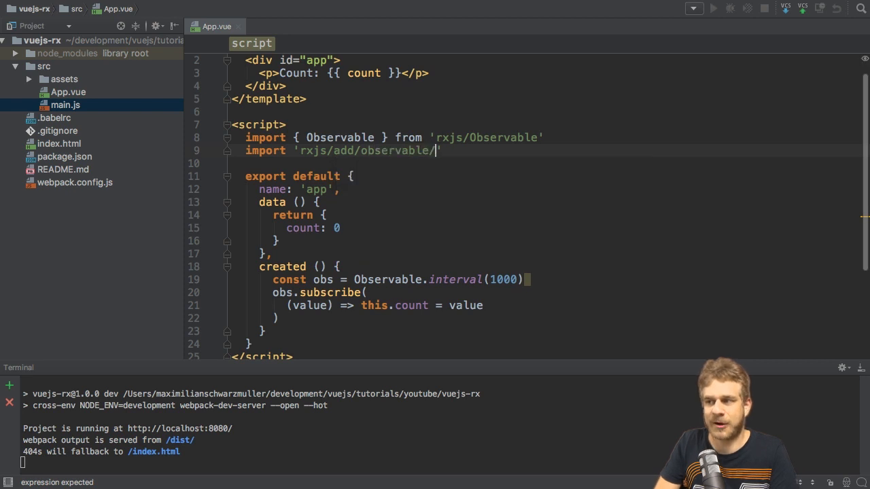
text(interval)
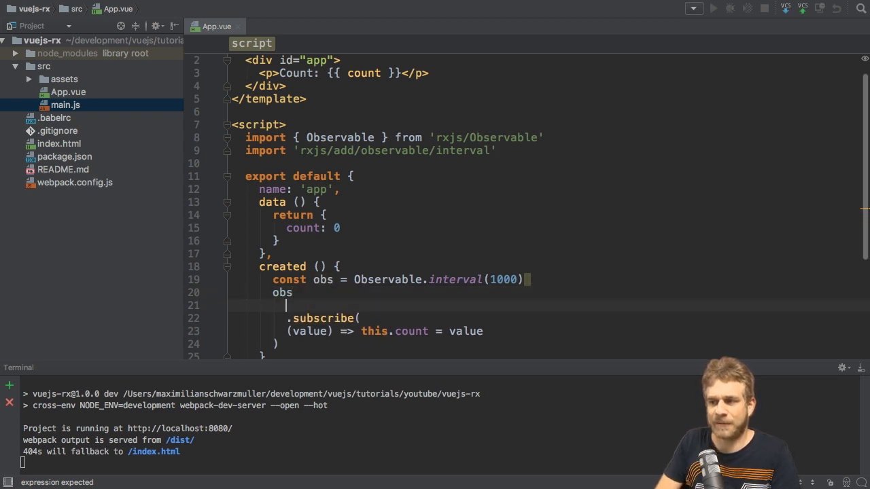
Step: Insert .filter((value) => value % 2 == 0) before .subscribe on the obs chain
text(.filter()
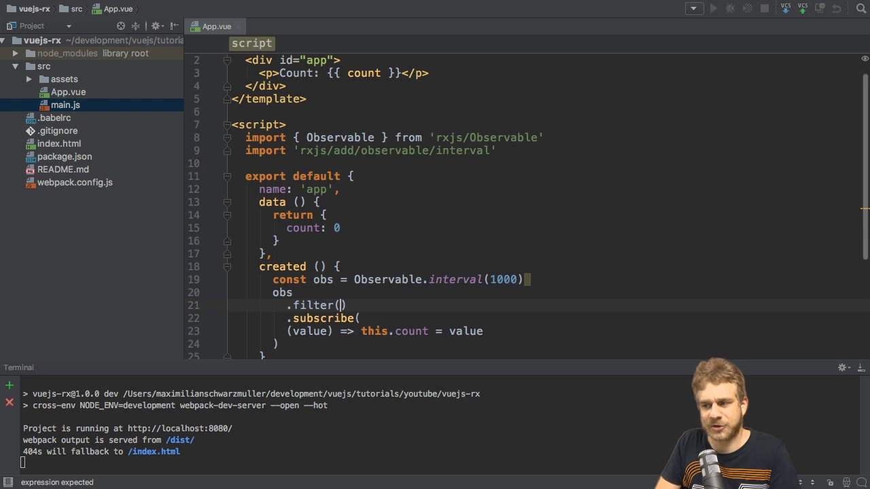
text((value)
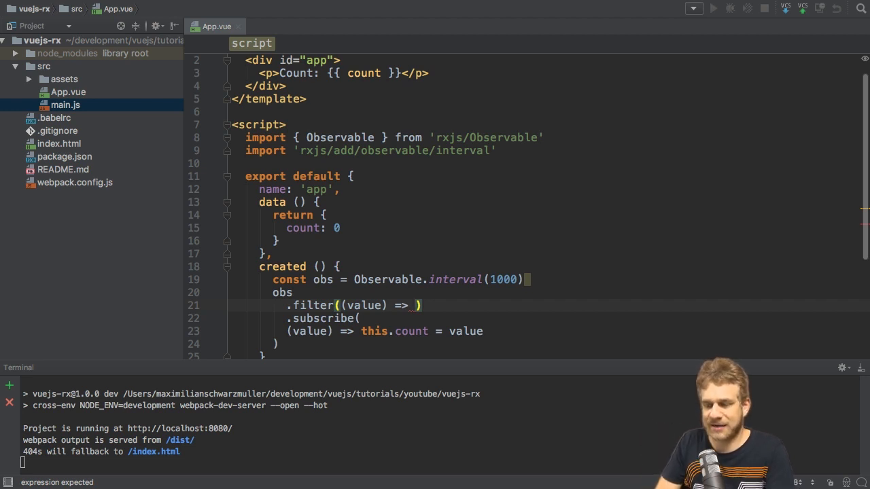
text(return)
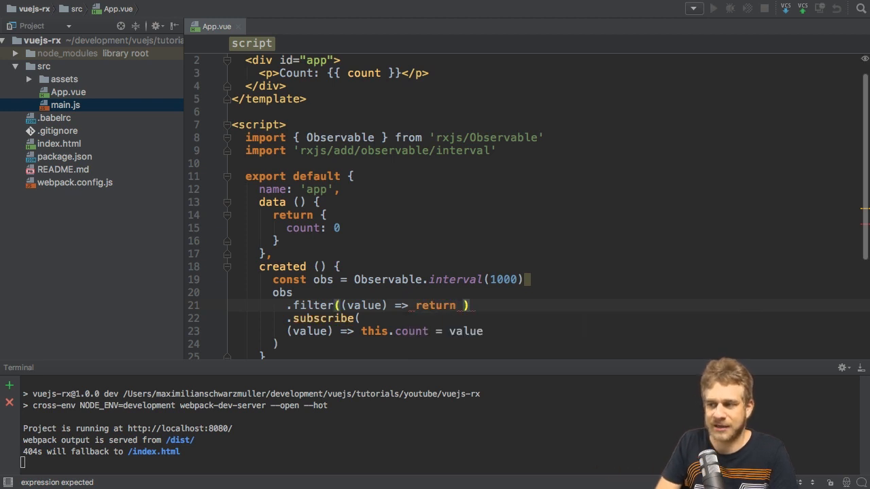
key(Backspace)
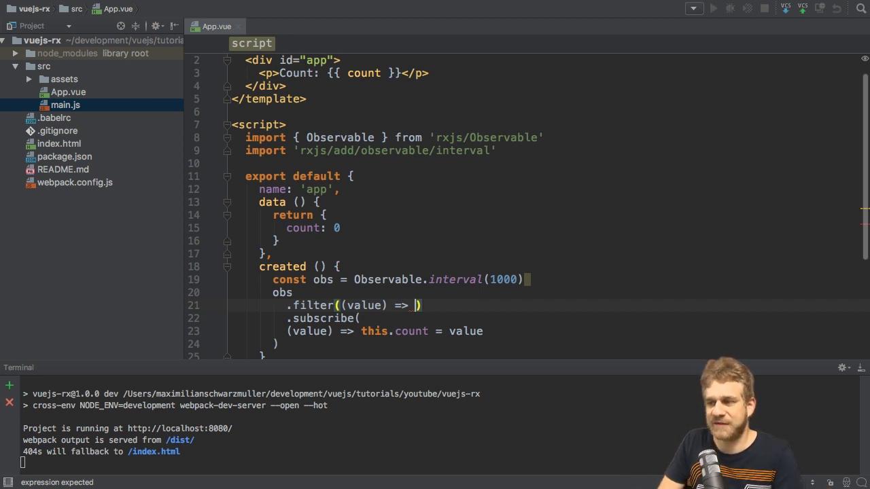
text(value)
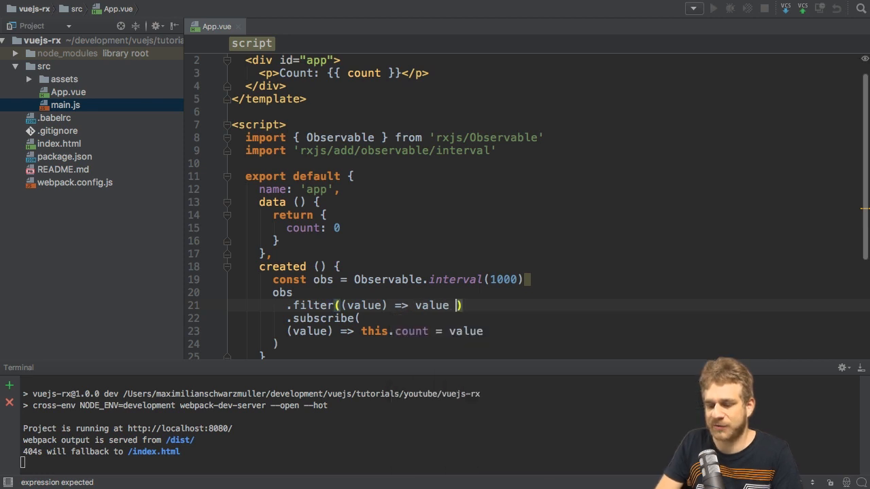
text(% 2)
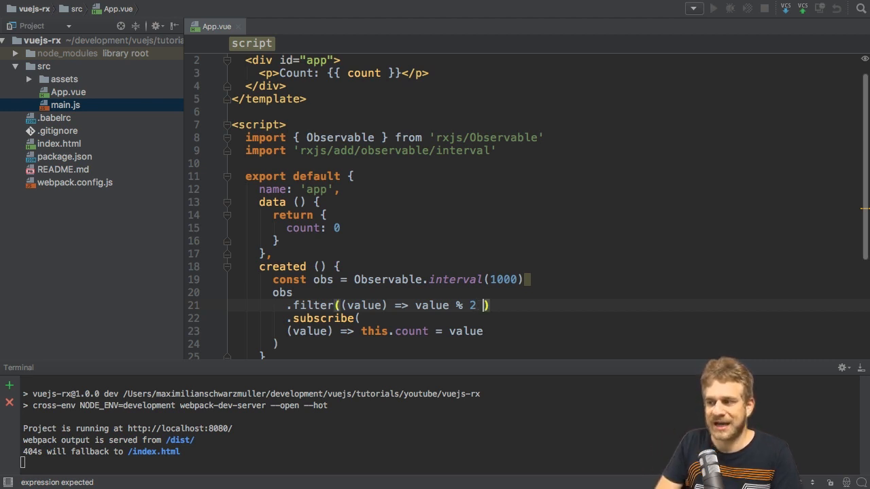
text(== 0)
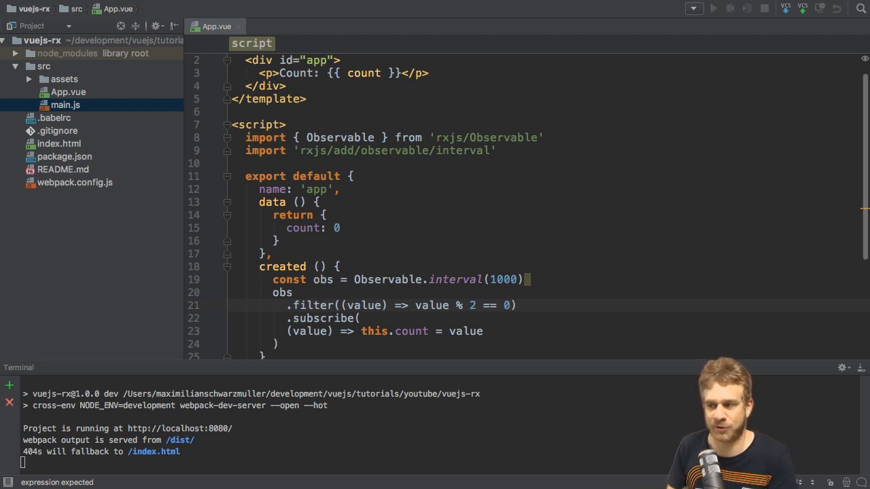
double_click(435, 304)
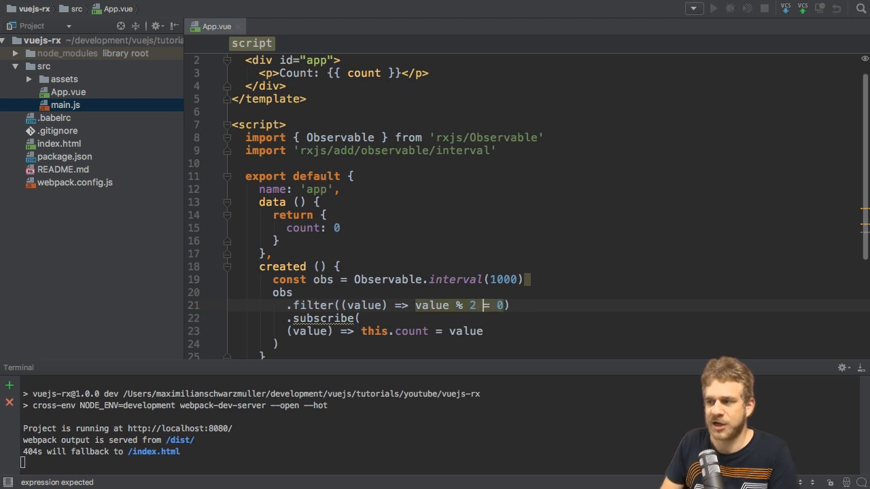
text(!)
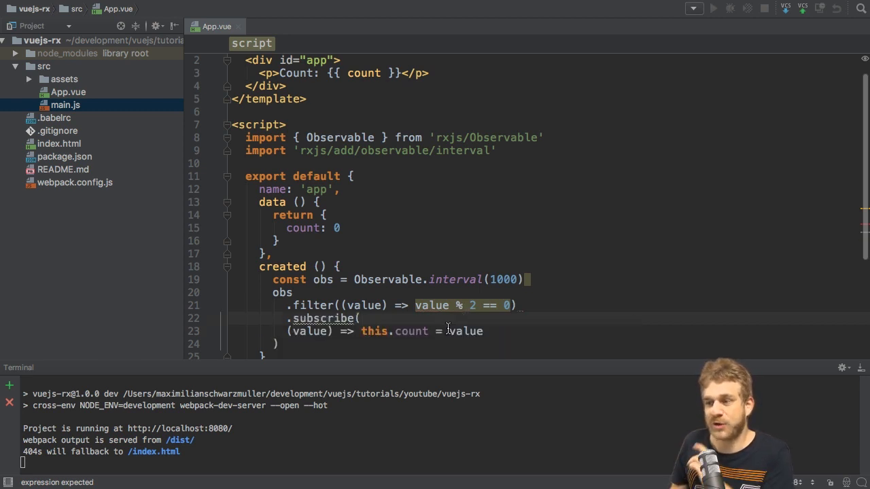
Step: Add import 'rxjs/add/operator/filter' on a new line below the interval import
key(enter)
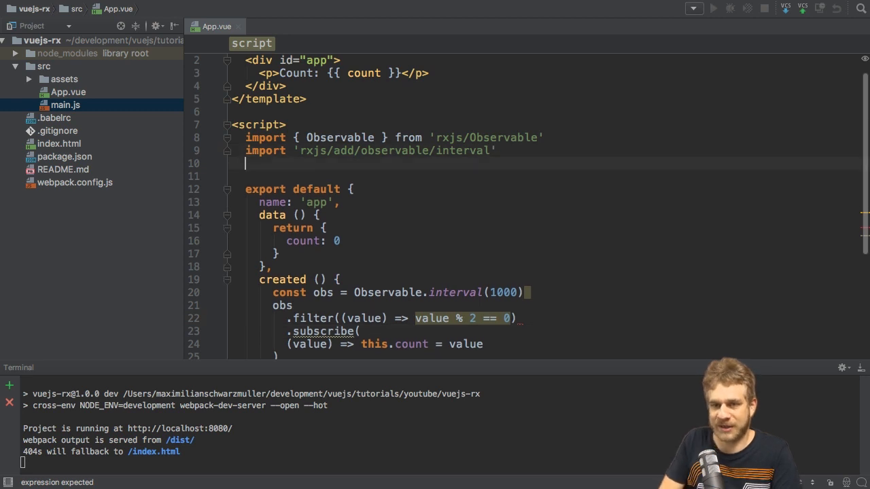
text(import 'r')
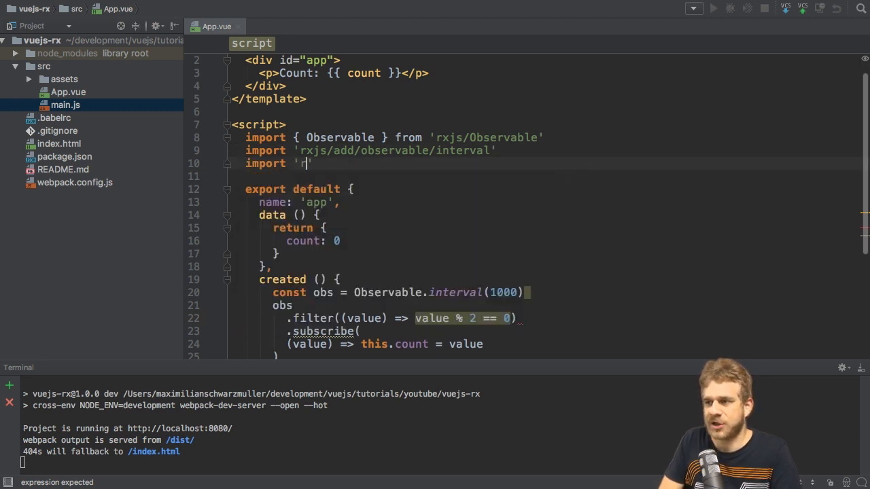
text(xjs/add/)
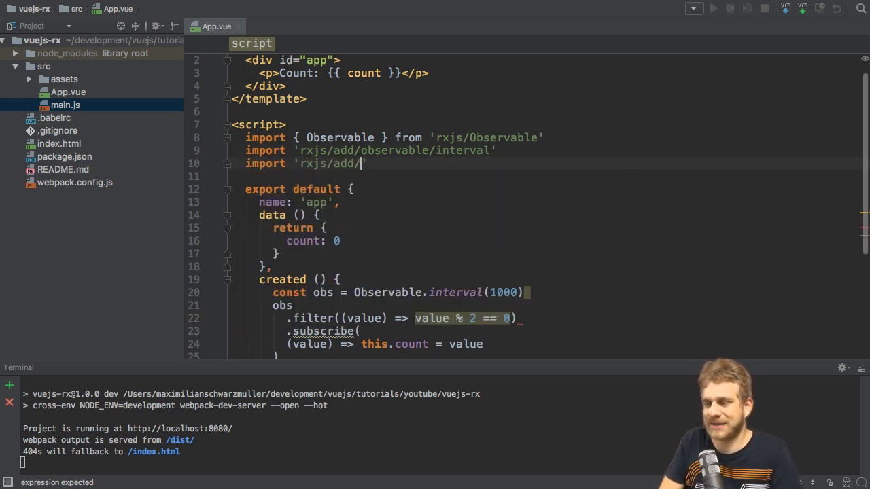
text(operator/)
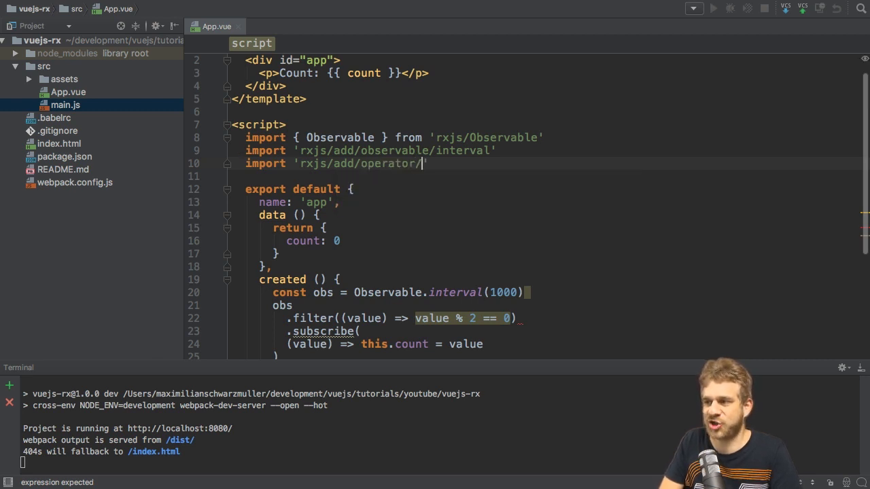
text(filter)
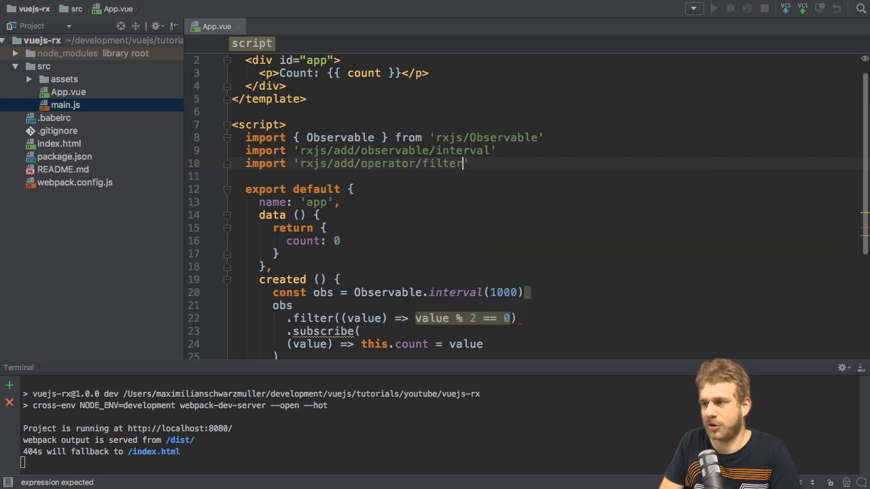